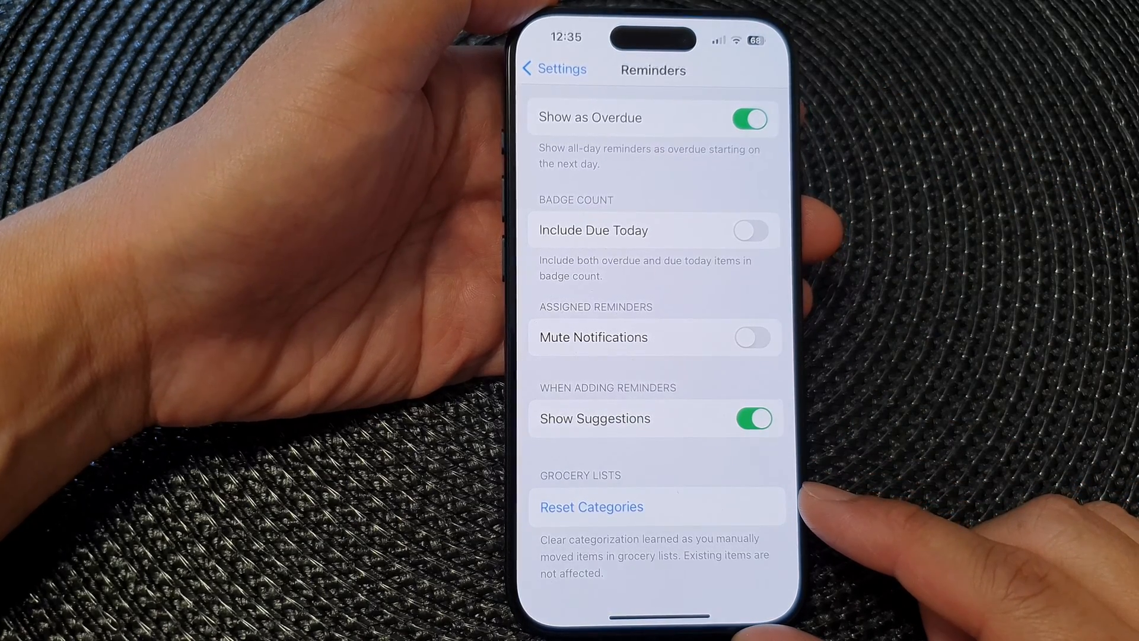
Exit Settings from the Reminders page back to the iPhone home screen
click(554, 68)
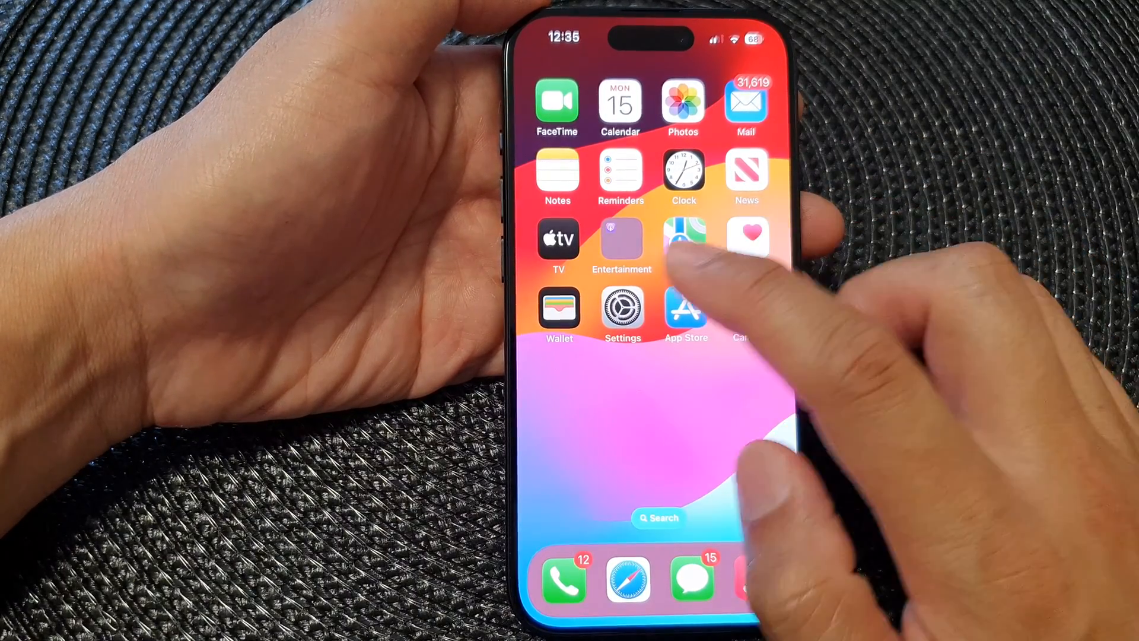
Launch Settings to the main list of per-app entries like Notes and Reminders
click(621, 308)
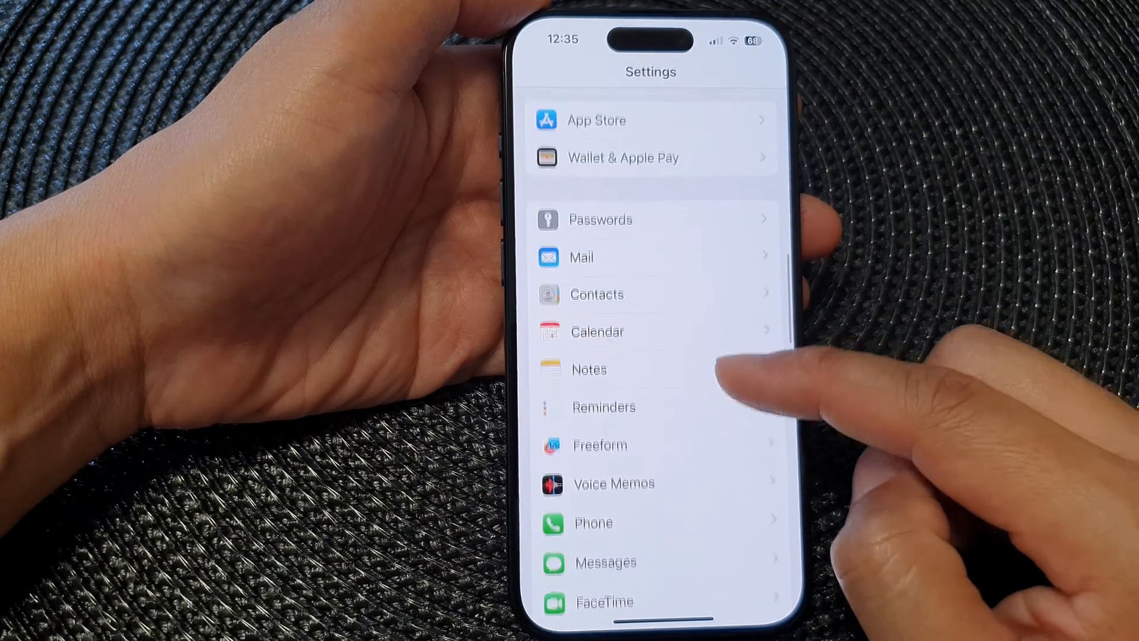
Go into Reminders settings and bring the Grocery Lists section into view
click(604, 406)
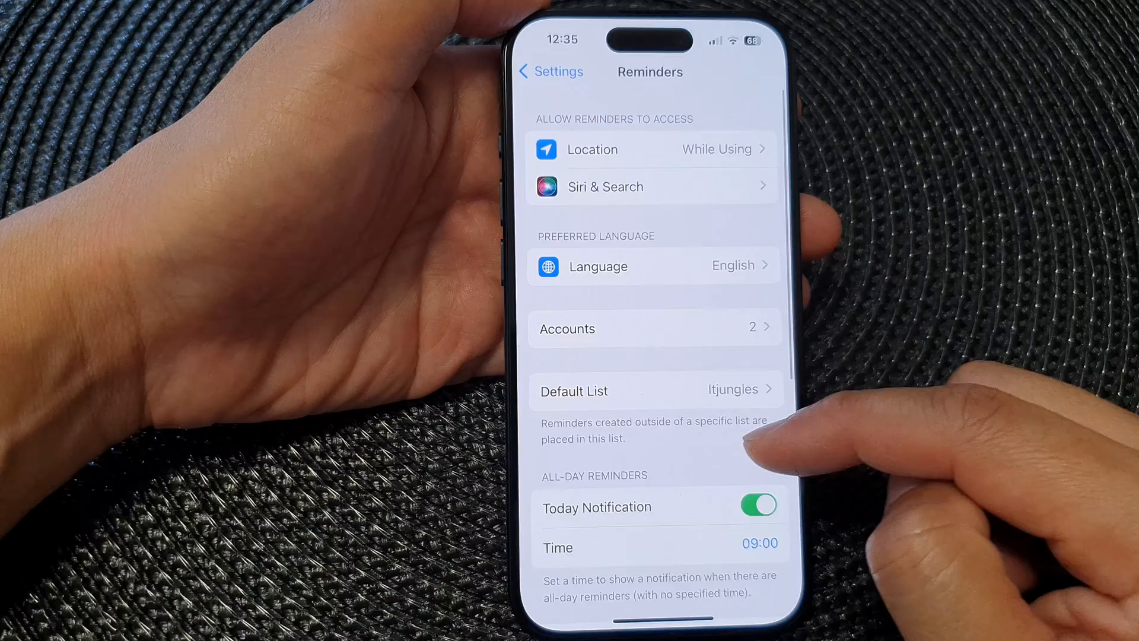
scroll(down, 3)
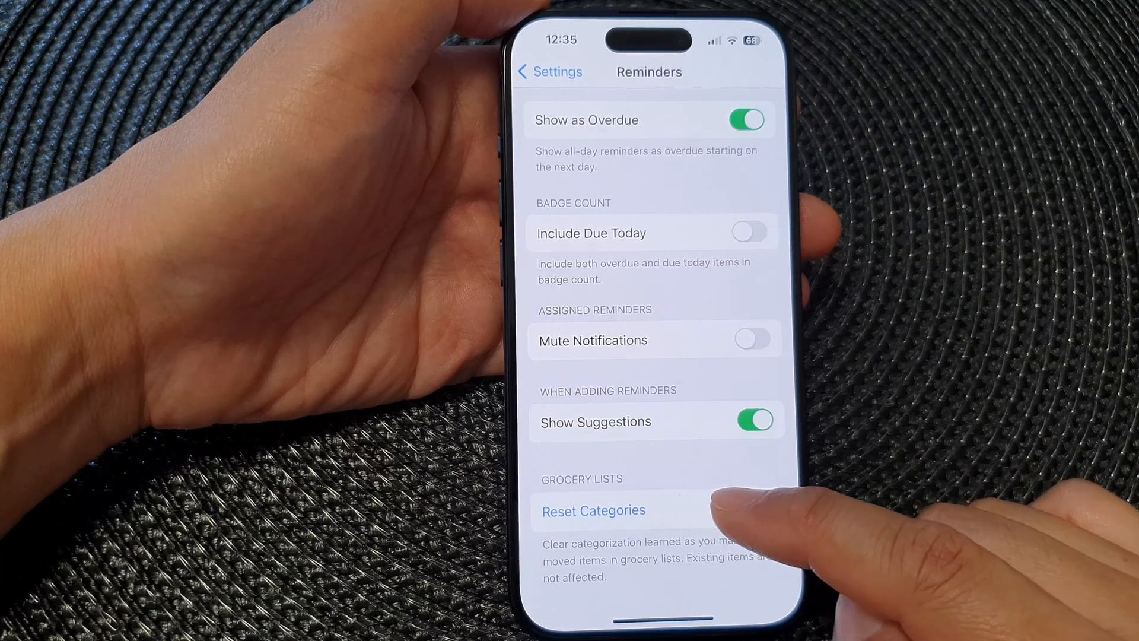
Reset the grocery list categories and confirm clearing the learned categorization
click(593, 510)
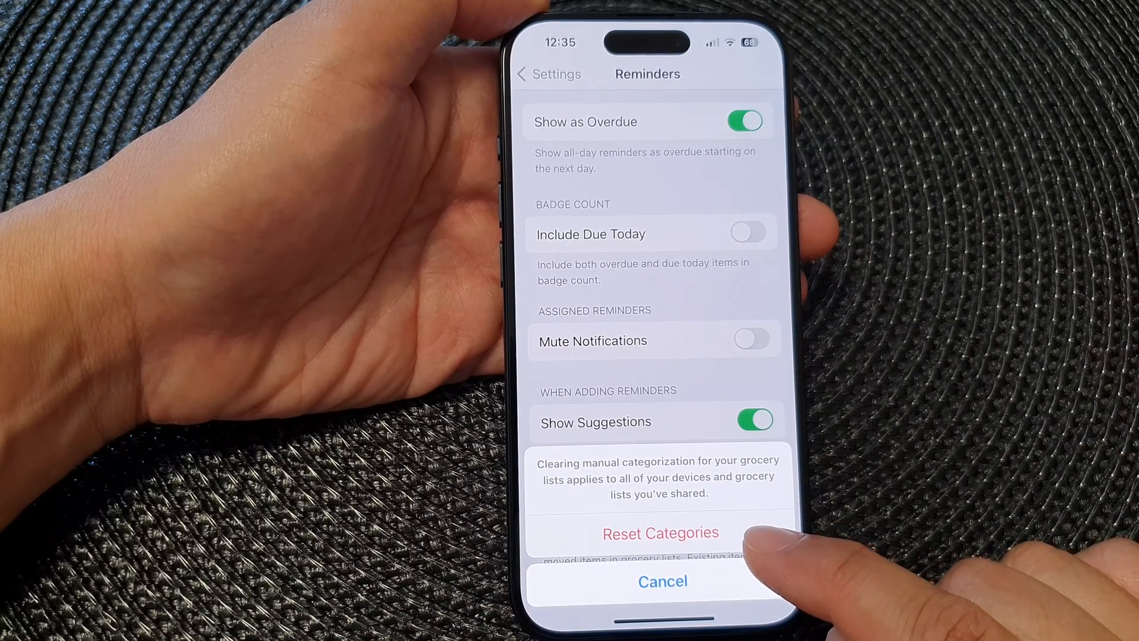
click(661, 580)
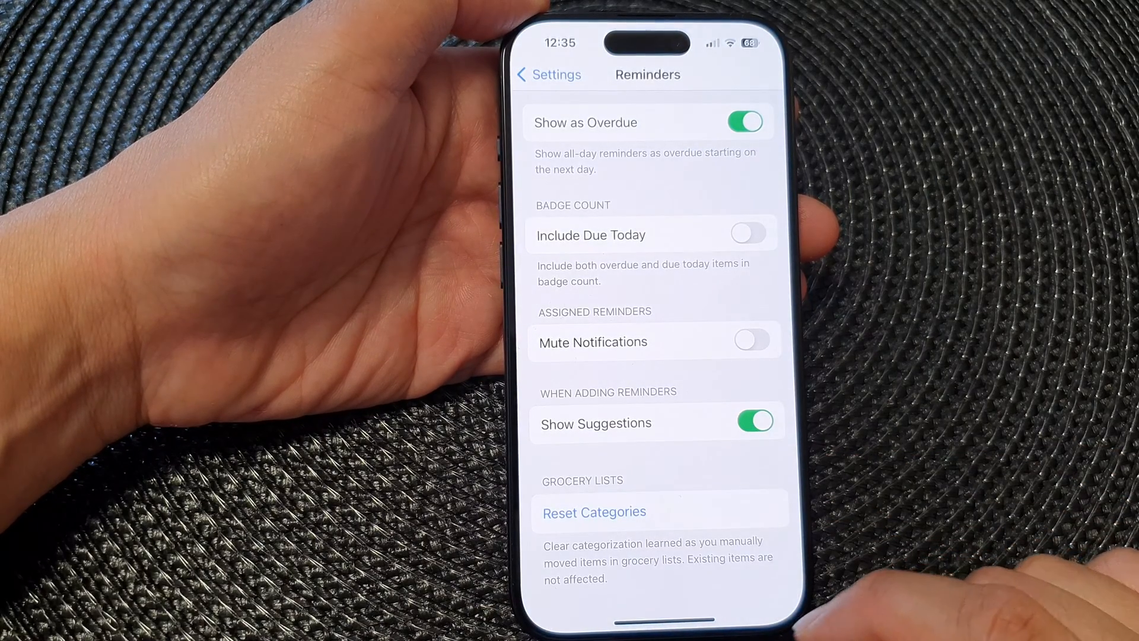